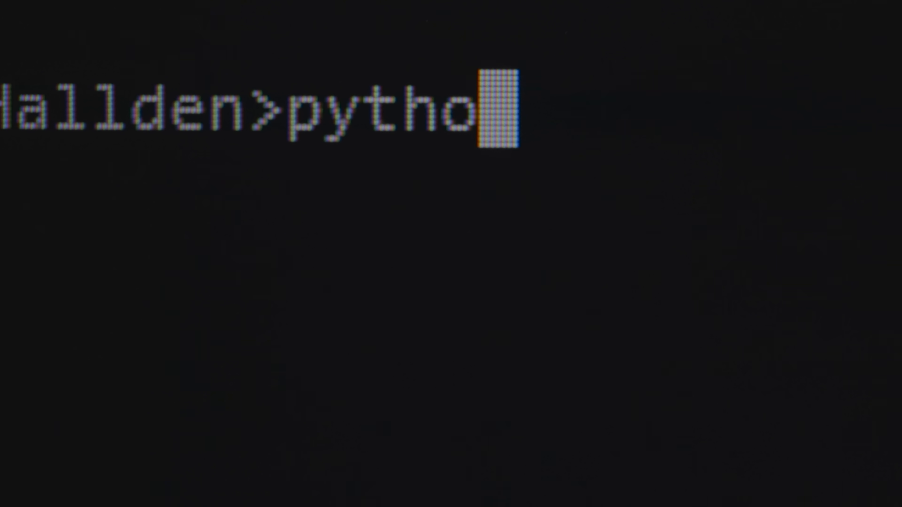
# Check the Python version, create virtual environment env and run env\Scripts\activate.
pyautogui.write('n --version')
pyautogui.write('python')
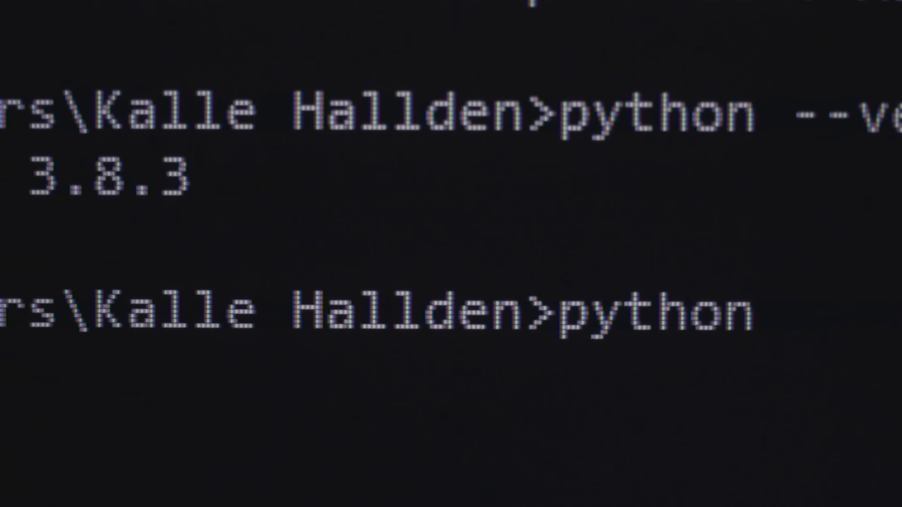
pyautogui.write('-m venv')
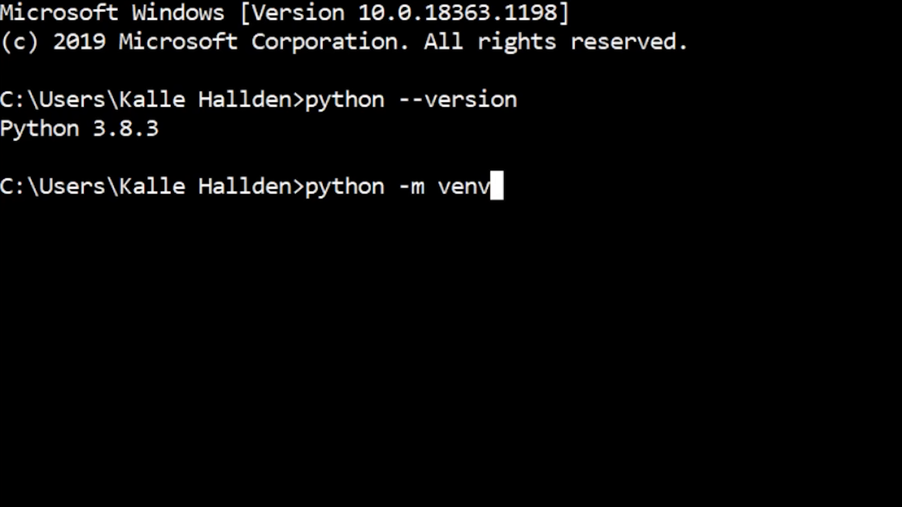
pyautogui.write('en')
pyautogui.write('e')
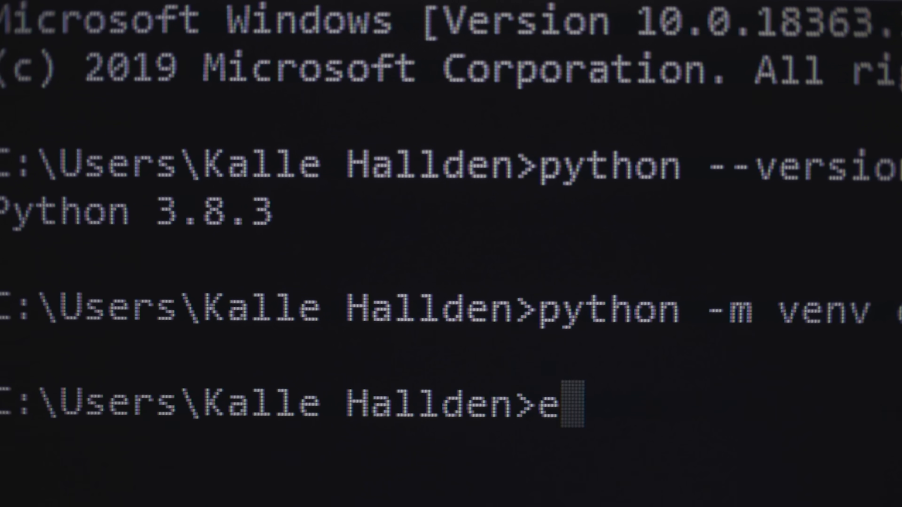
pyautogui.write('nv\\')
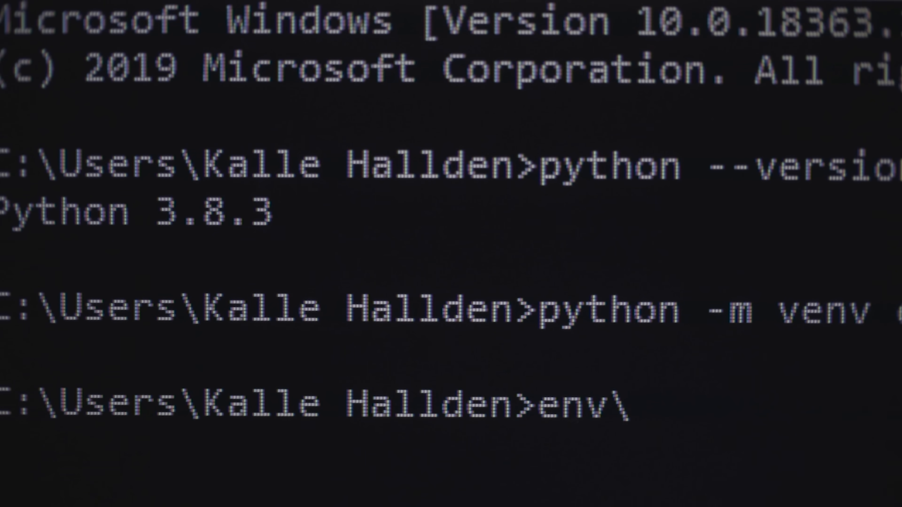
pyautogui.write('Scripts\\ac')
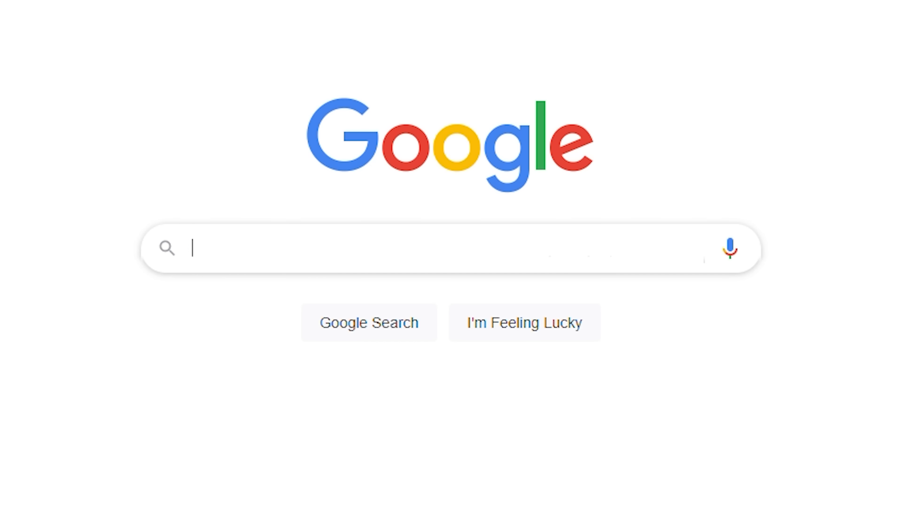
# Search Google for 'how do i create a file in the windows command prompt?'.
pyautogui.write('how do i create a file in the windows command prompt?')
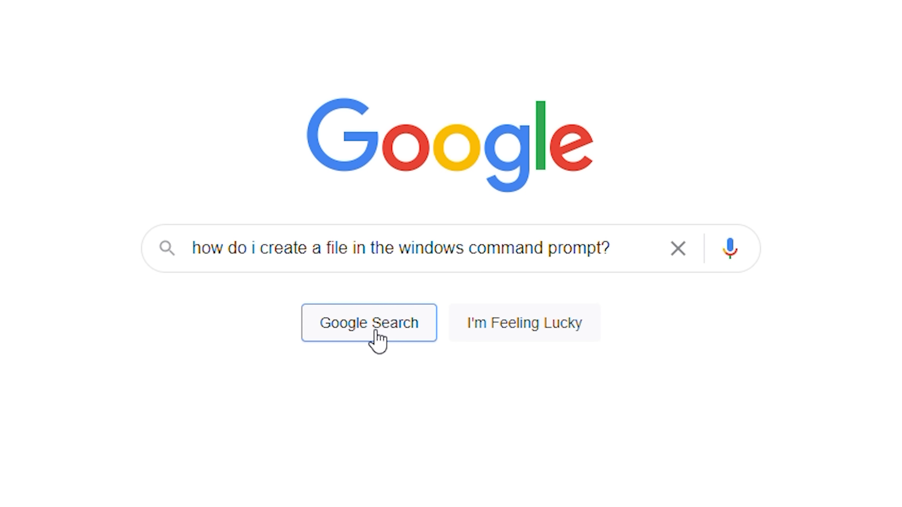
pyautogui.click(373, 327)
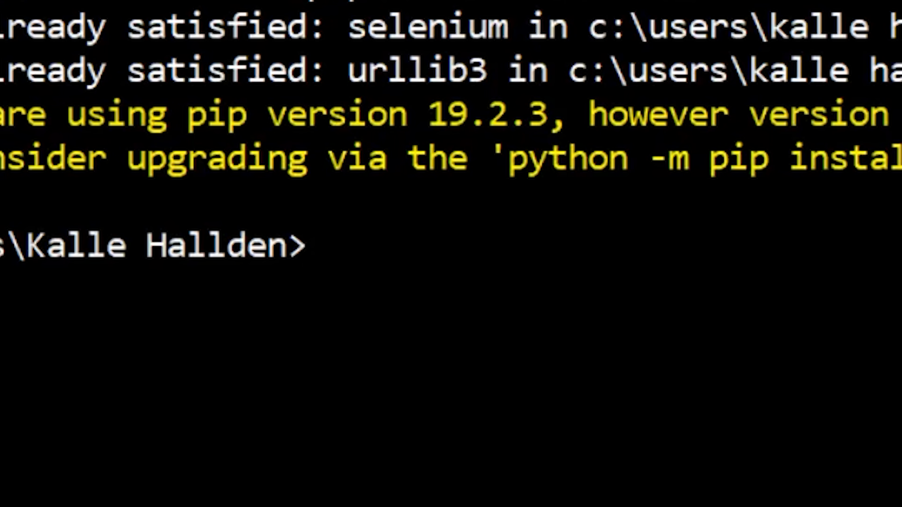
# Create an empty webscraper.py with echo. >webscraper.py and run it.
pyautogui.write('echo')
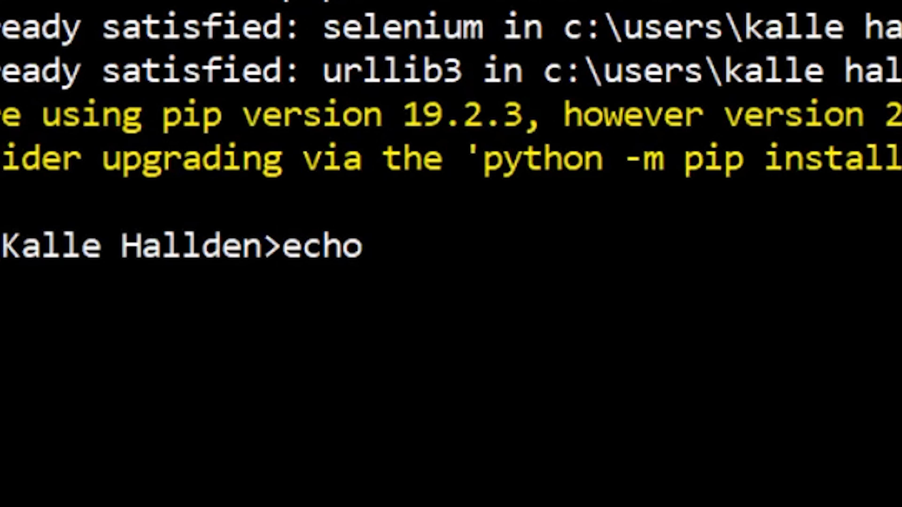
pyautogui.write('. >w')
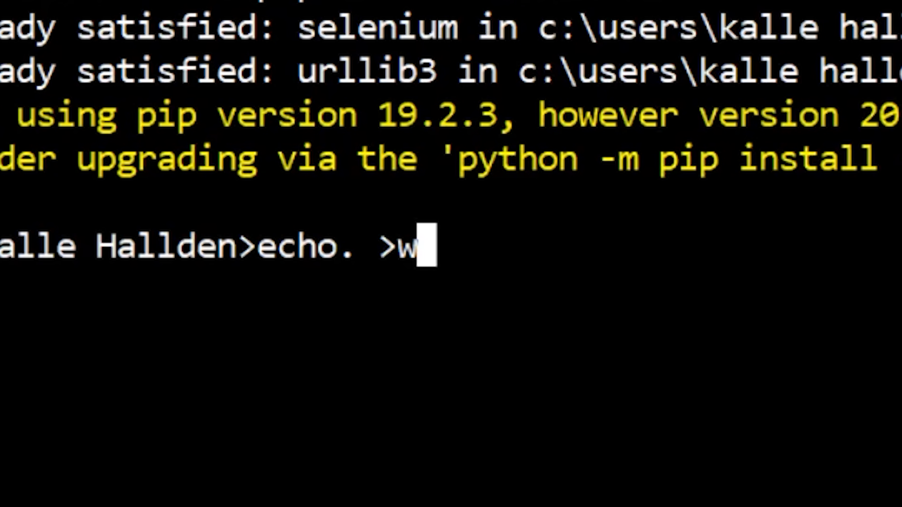
pyautogui.write('ebscra')
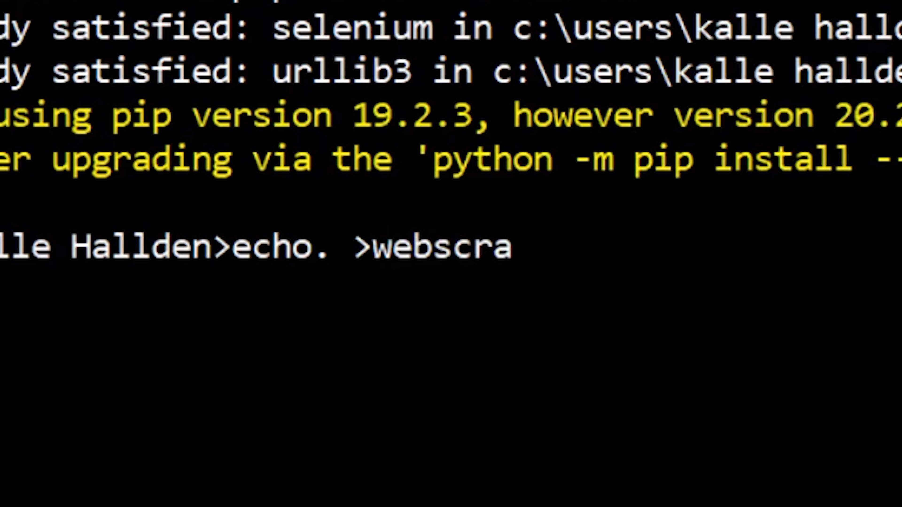
pyautogui.write('per.py')
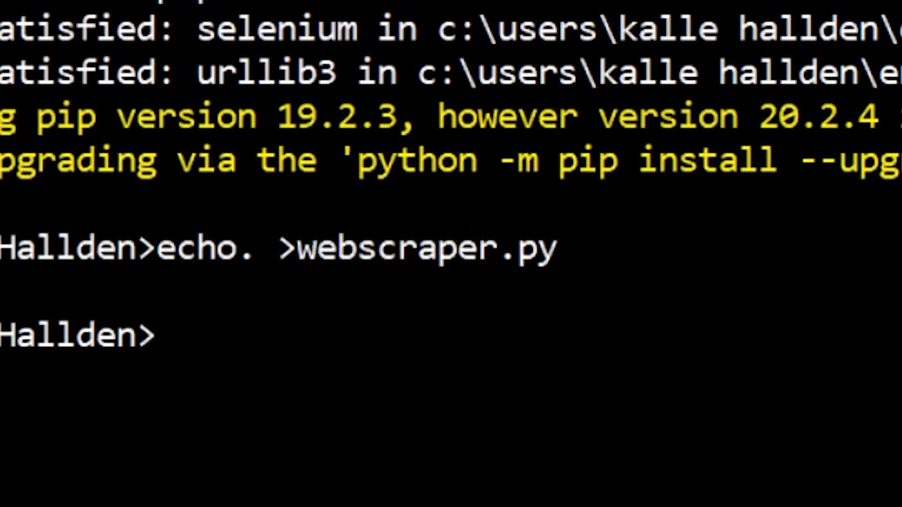
pyautogui.write('webscraper.py')
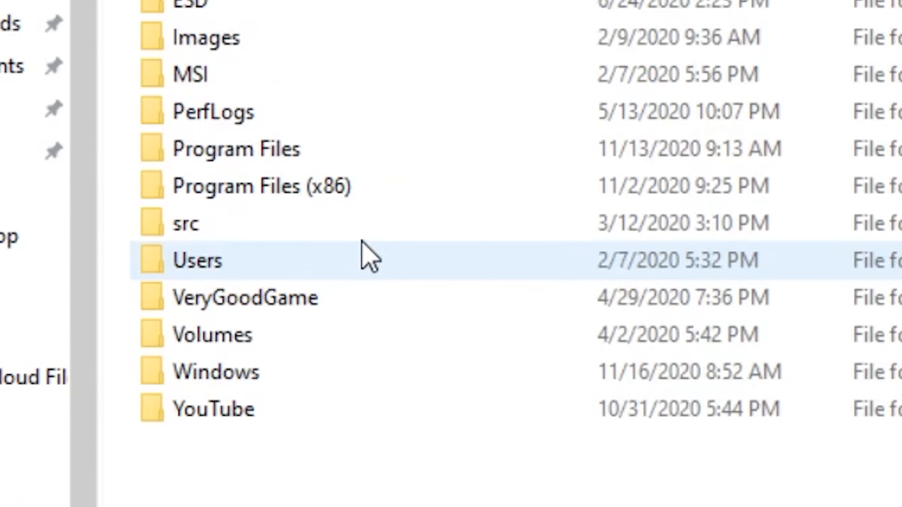
# Open the Users folder on C: and scroll through the home folder contents.
pyautogui.doubleClick(195, 260)
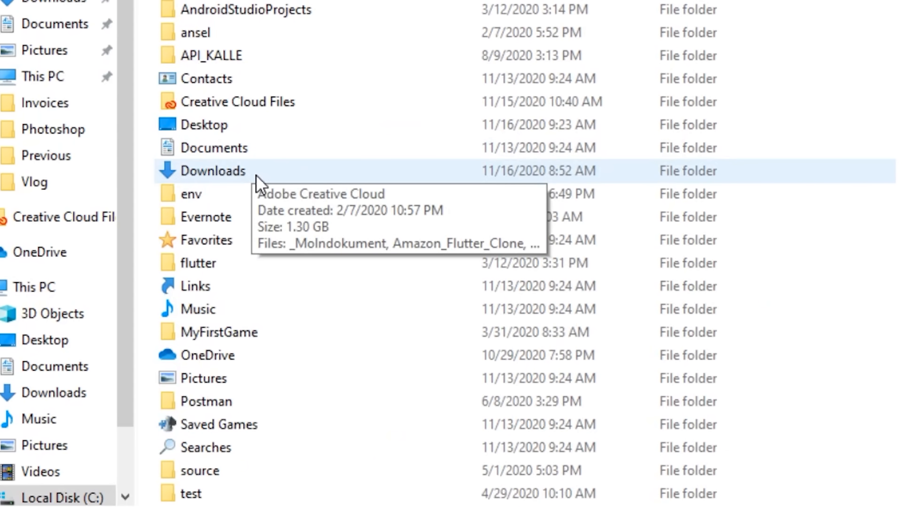
pyautogui.scroll(-3)
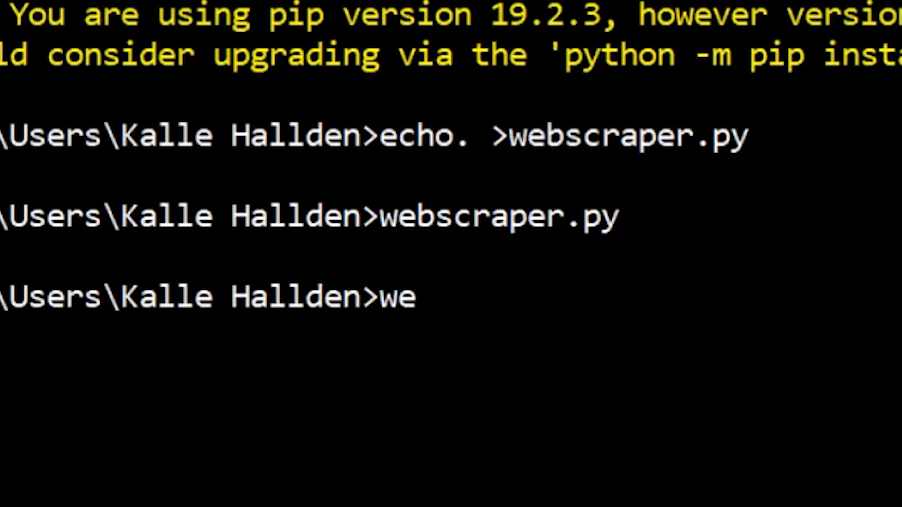
# Launch webscraper.py from the prompt to edit it in Vim.
pyautogui.write('bscraper')
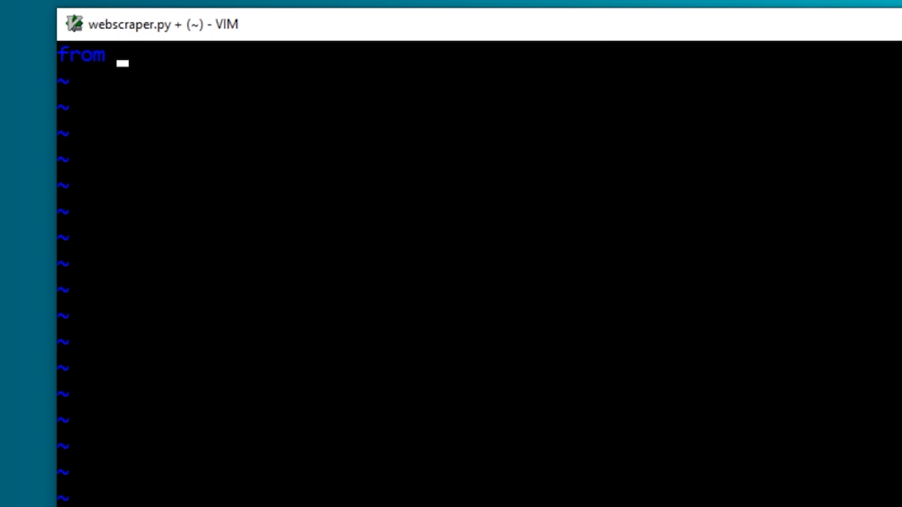
# Import selenium's webdriver, set url to the kallehallden videos page and create browser = webdriver.Chrome().
pyautogui.write('selenium import webdriver')
pyautogui.write('url =')
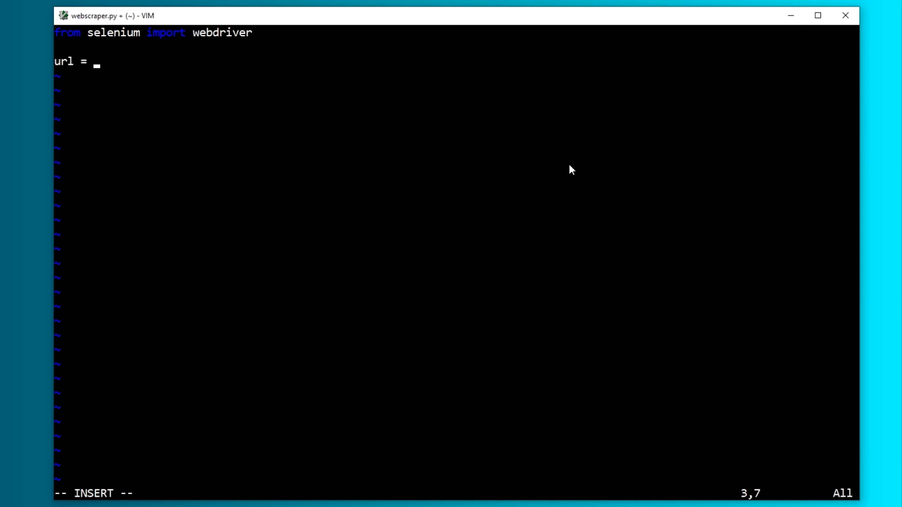
pyautogui.write("'https://www.youtube.com/kallehallden/videos'")
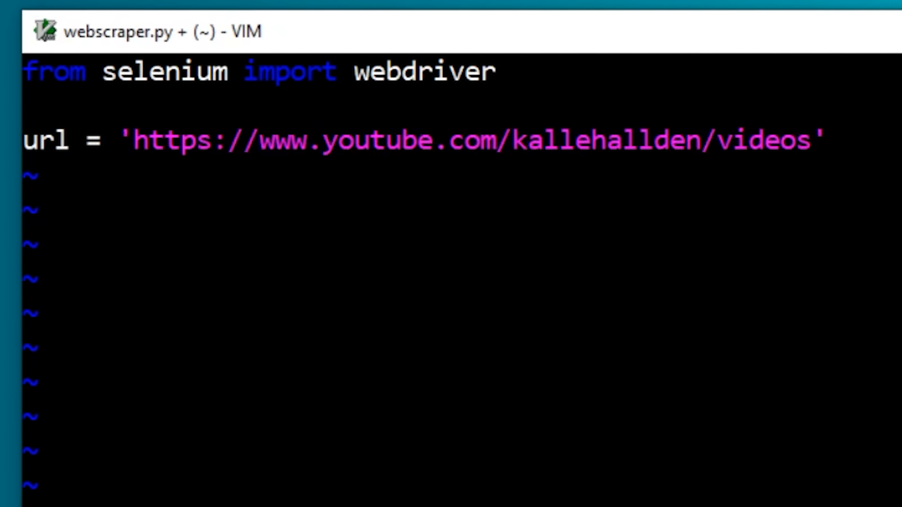
pyautogui.write('browser = webdriver.')
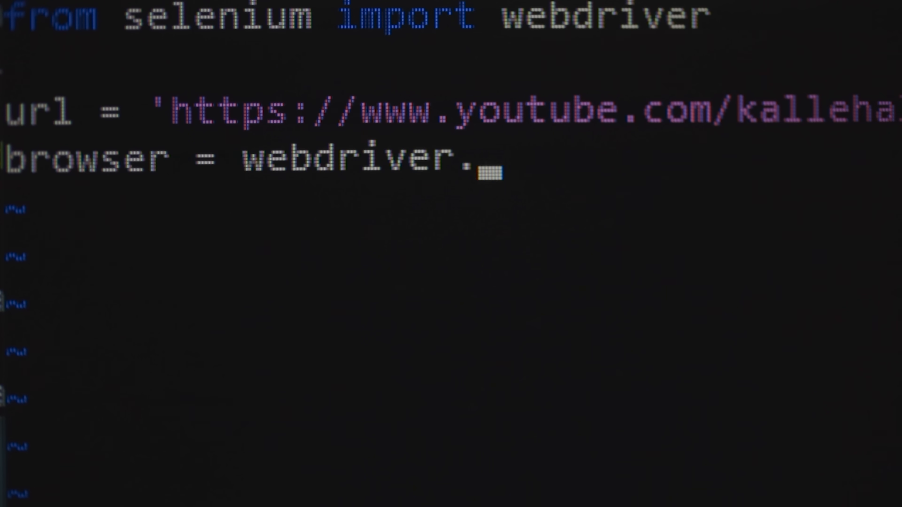
pyautogui.write('Chrome()')
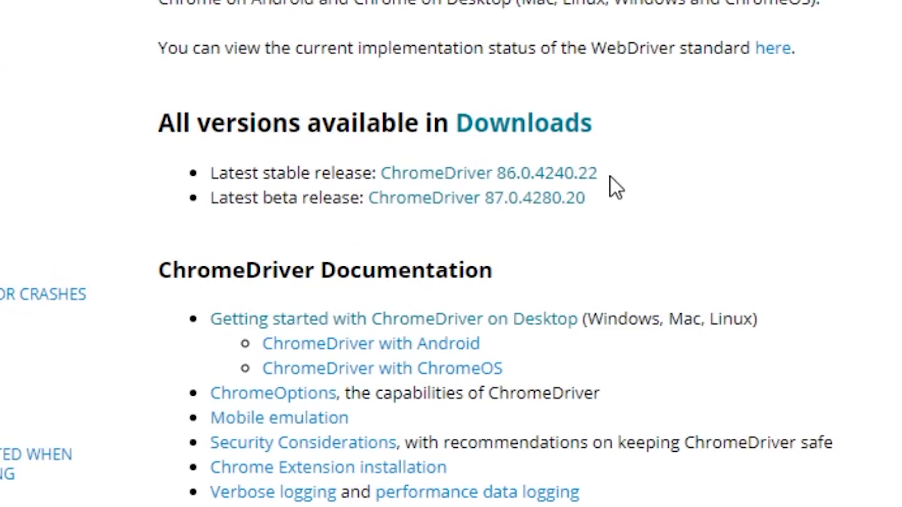
# Open the ChromeDriver 86.0.4240.22 latest stable release file index.
pyautogui.click(474, 175)
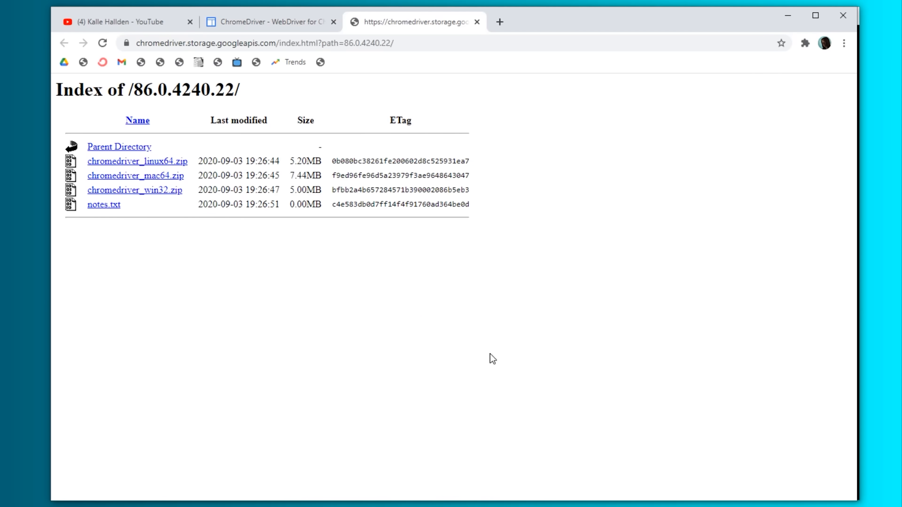
pyautogui.click(135, 191)
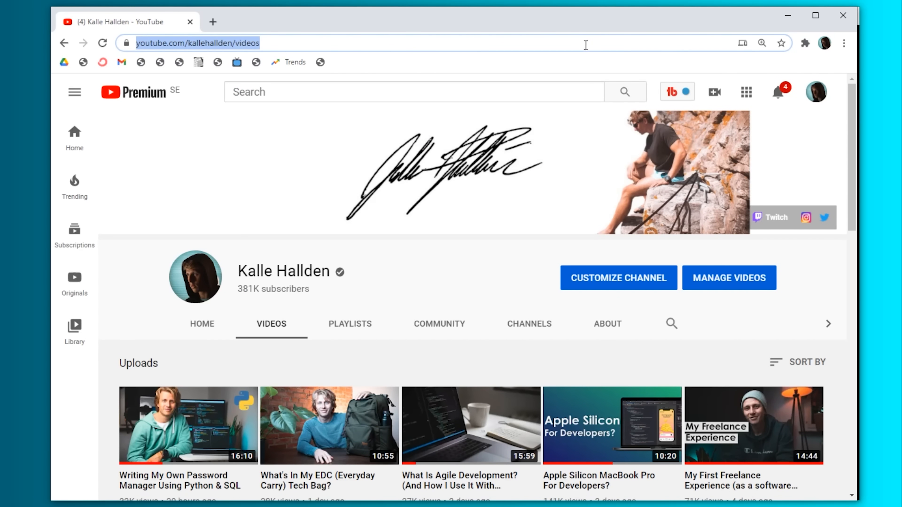
pyautogui.moveTo(274, 38)
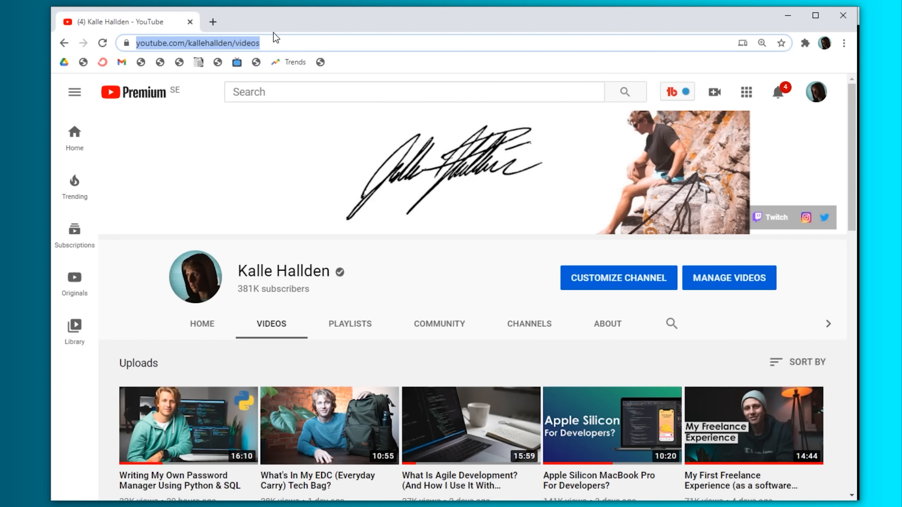
# Scroll the DevTools Elements panel to the first video's id thumbnail link markup.
pyautogui.scroll(-3)
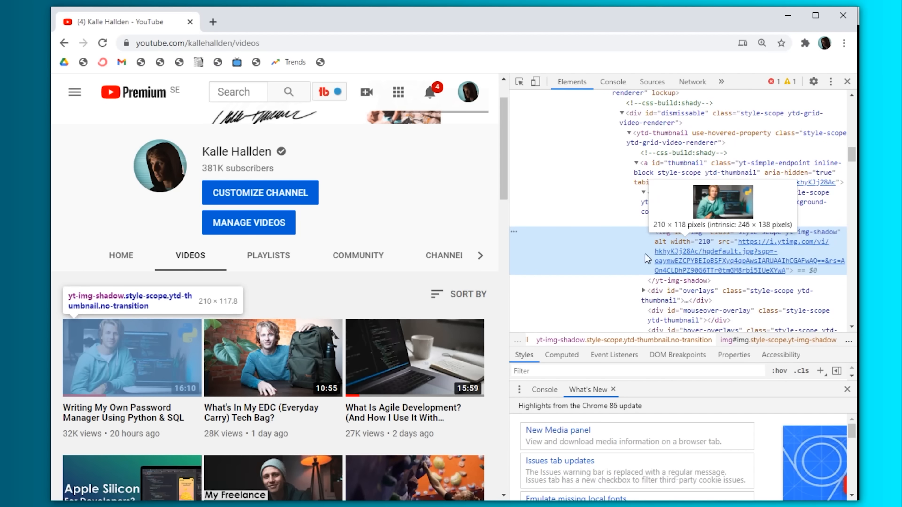
pyautogui.moveTo(739, 264)
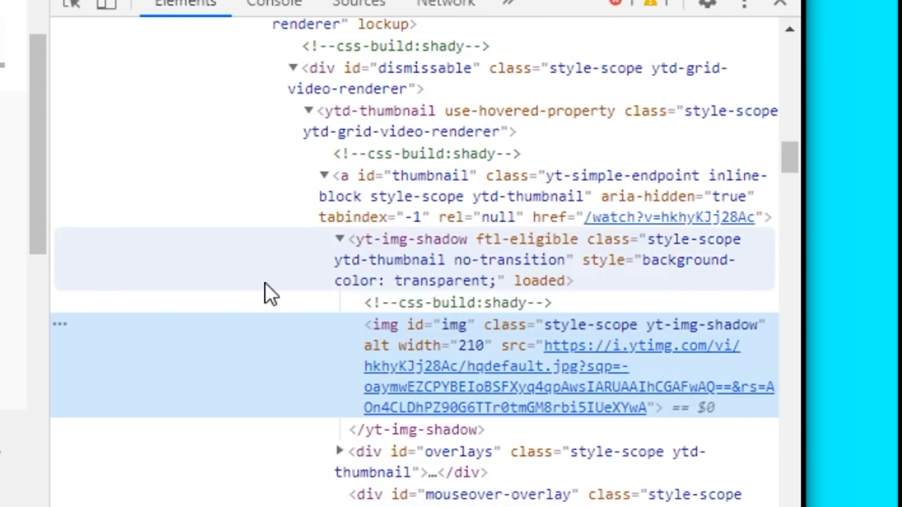
pyautogui.moveTo(375, 261)
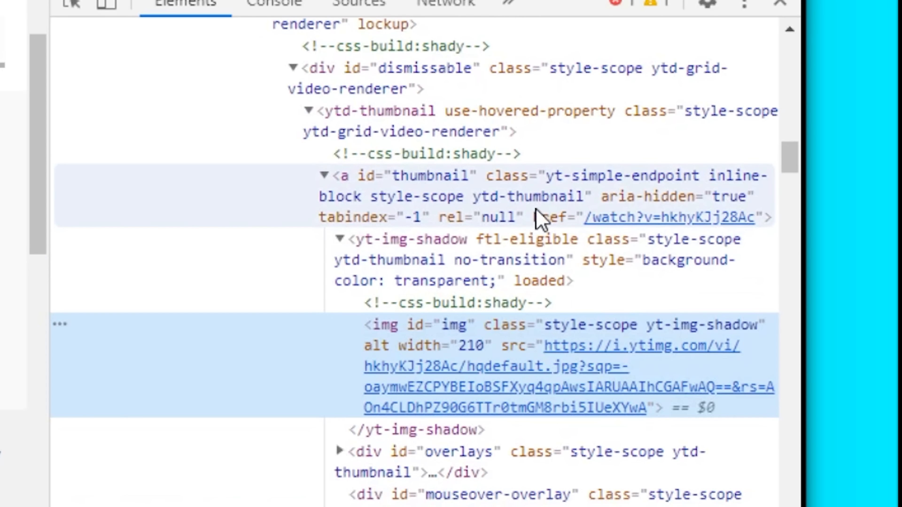
pyautogui.moveTo(537, 226)
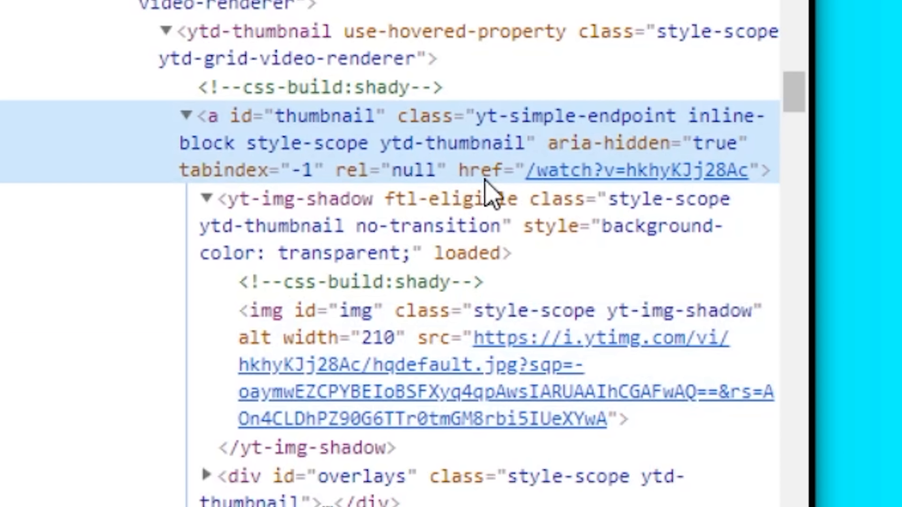
pyautogui.moveTo(491, 196)
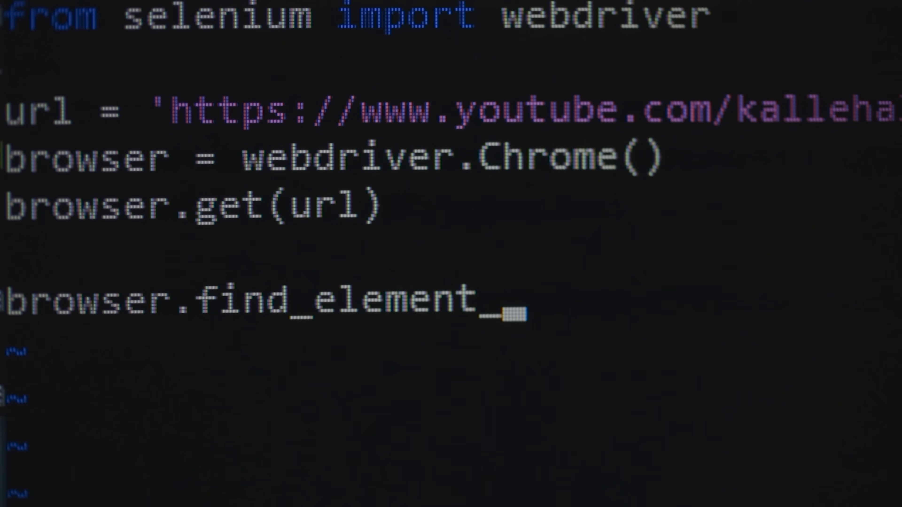
pyautogui.write("_by_xpath('")
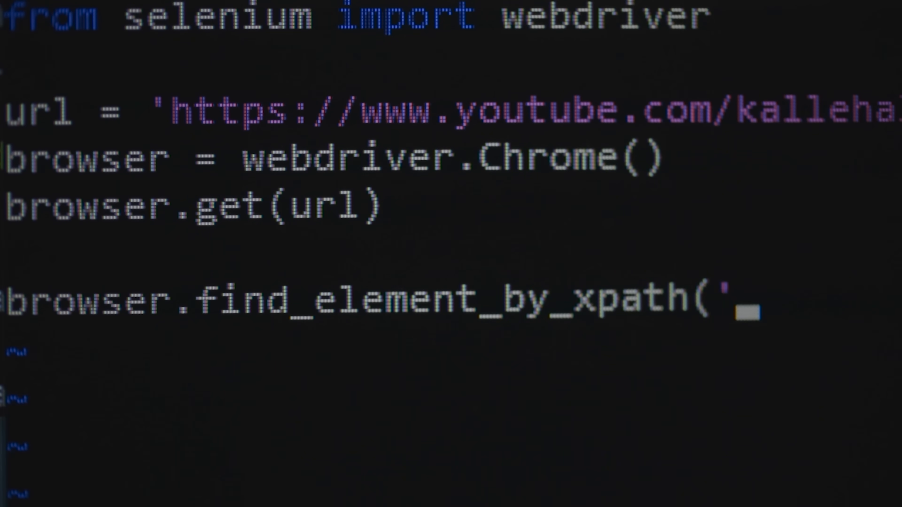
pyautogui.write('//*[@id="thumbnail"]')
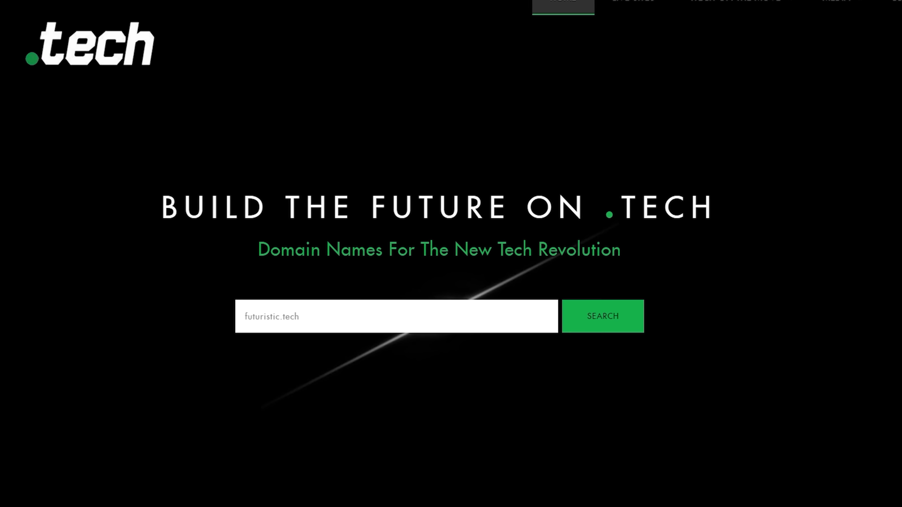
# Scroll the .tech homepage toward the Break the Code game entry.
pyautogui.scroll(-3)
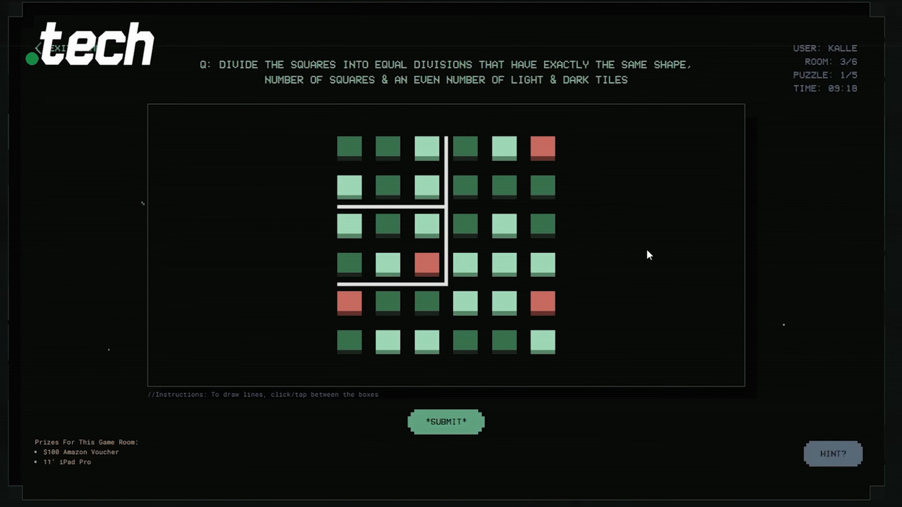
pyautogui.moveTo(524, 292)
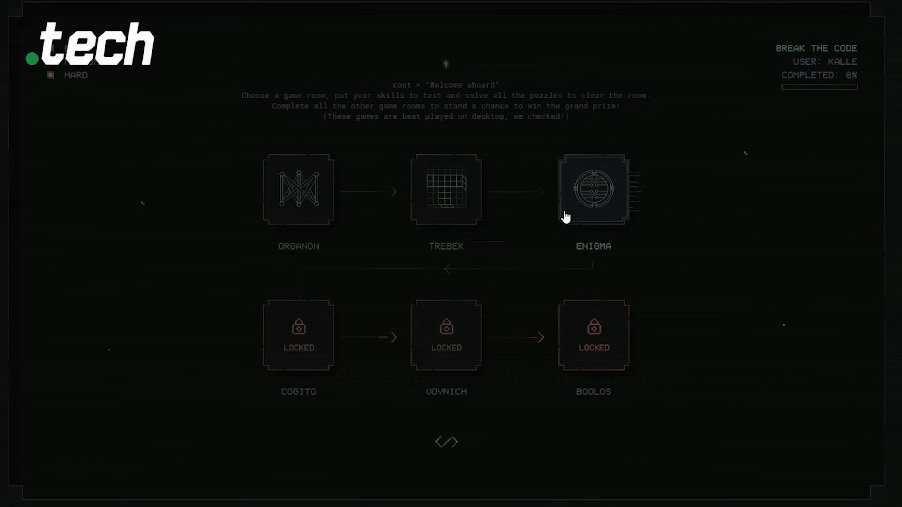
pyautogui.click(592, 189)
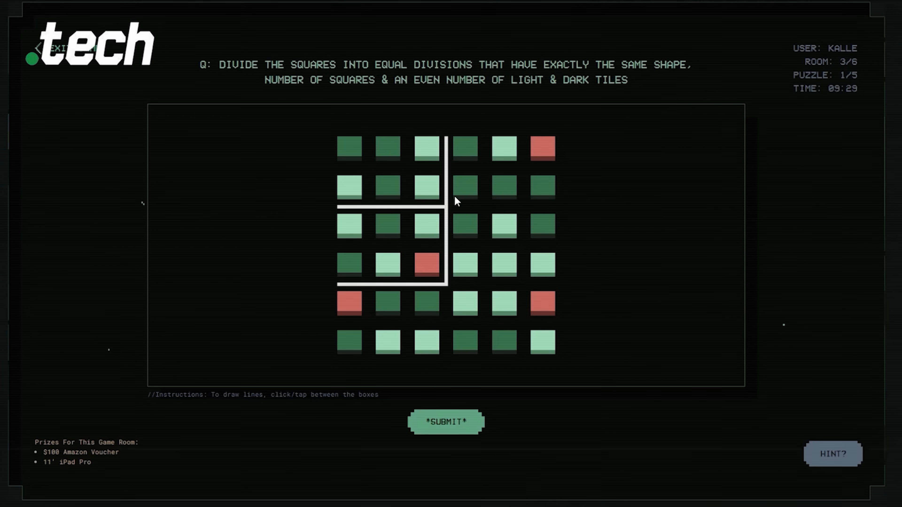
pyautogui.moveTo(478, 203)
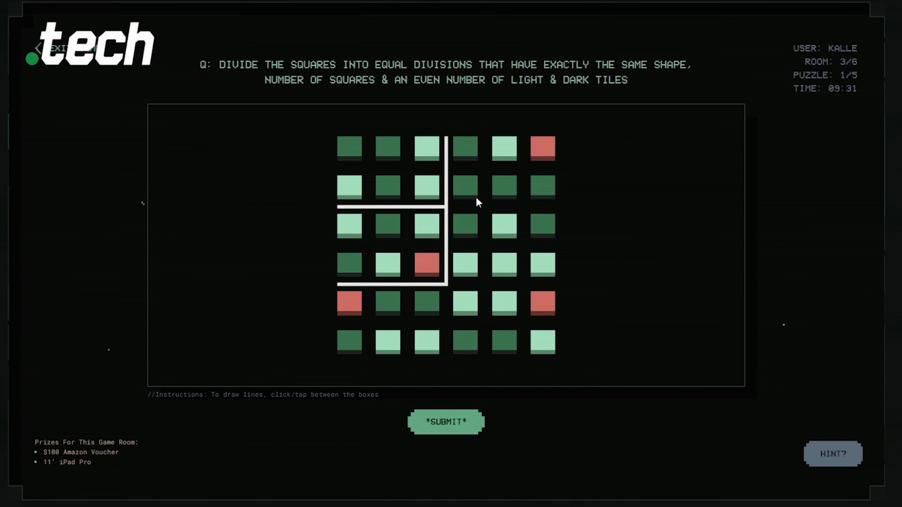